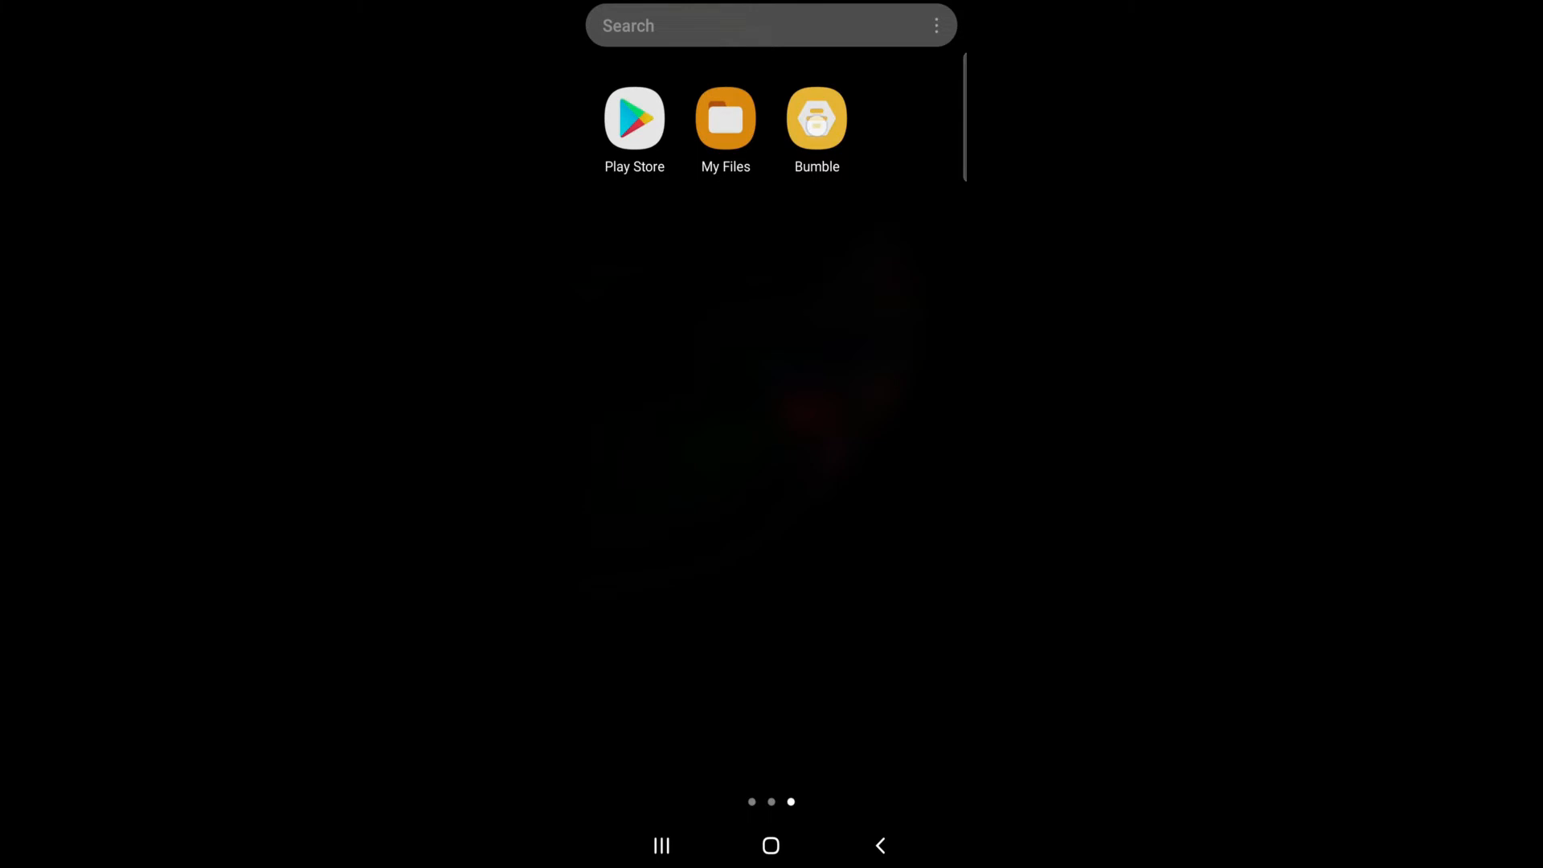
Step: Launch the Bumble app from the Android app drawer
left_click(816, 118)
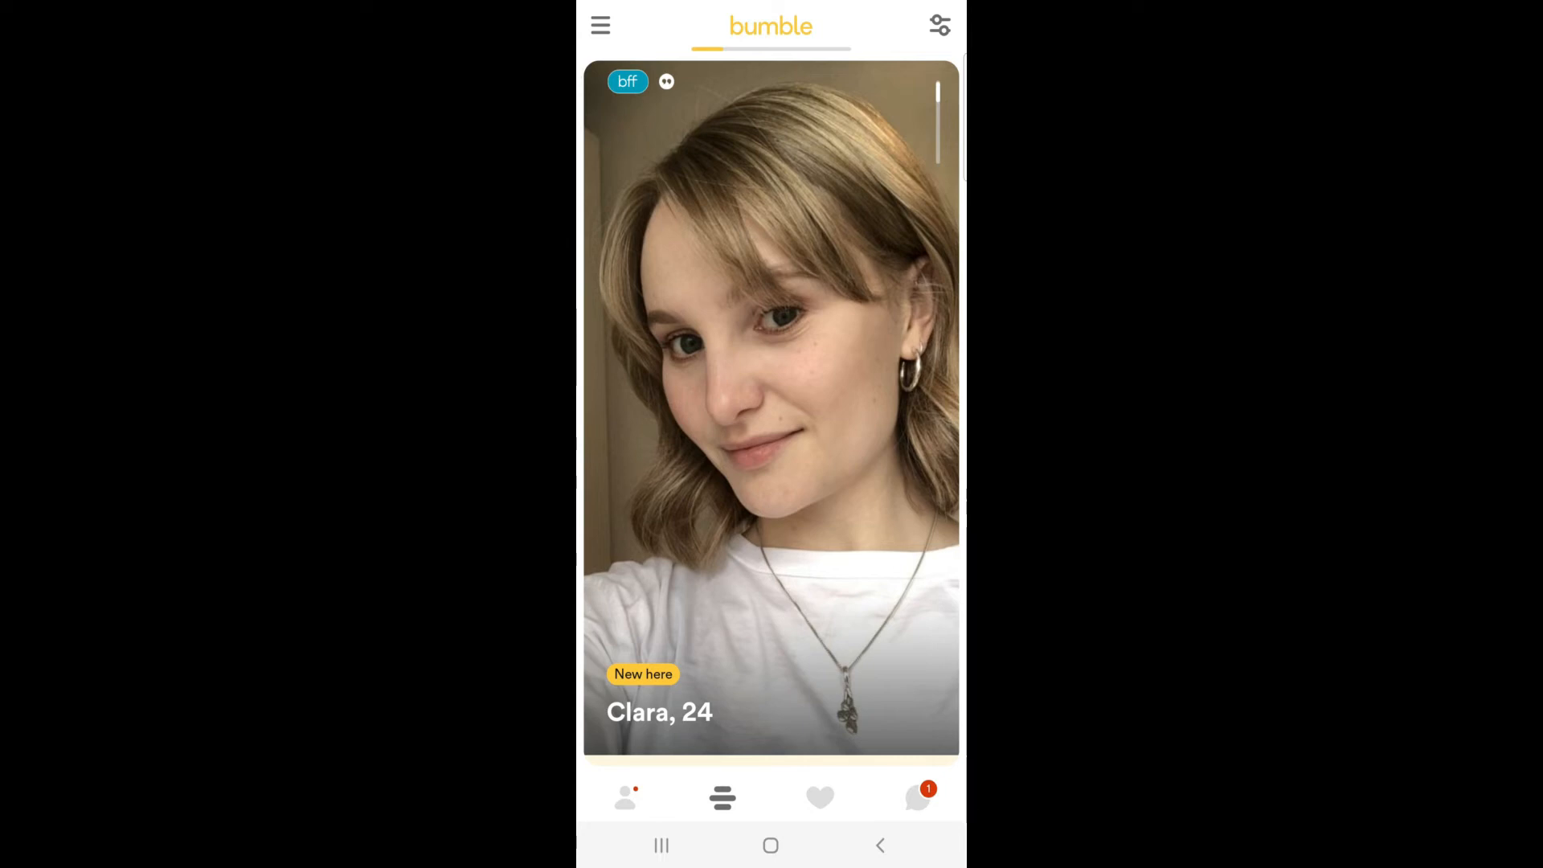
Step: Switch to the Chats screen listing the match queue and the Tech conversation
left_click(916, 797)
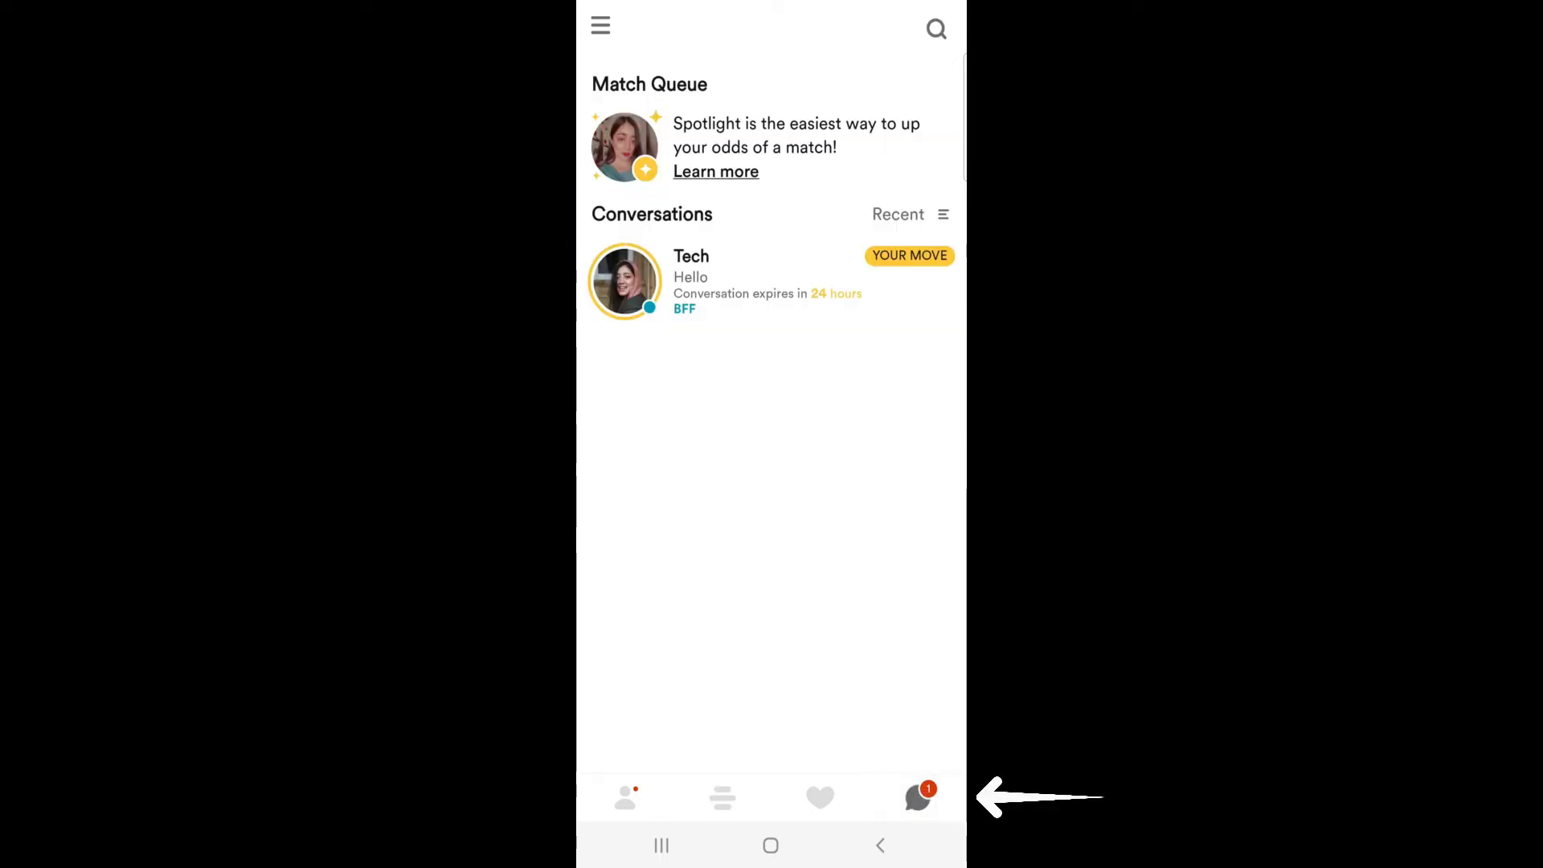